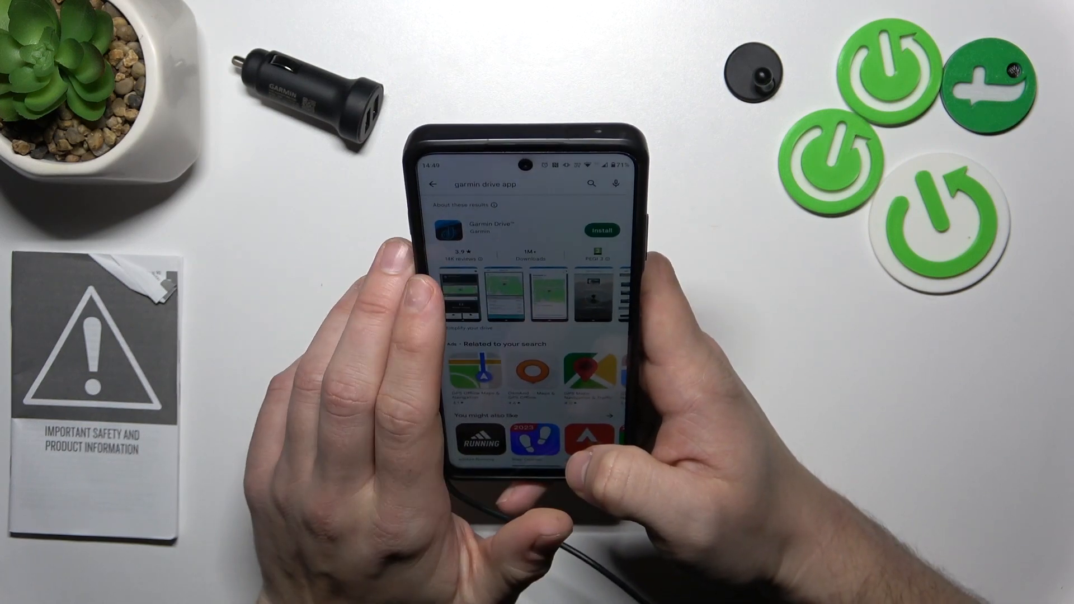
Install and launch Garmin Drive, accepting the licence agreement and driving safety warning
left_click(601, 230)
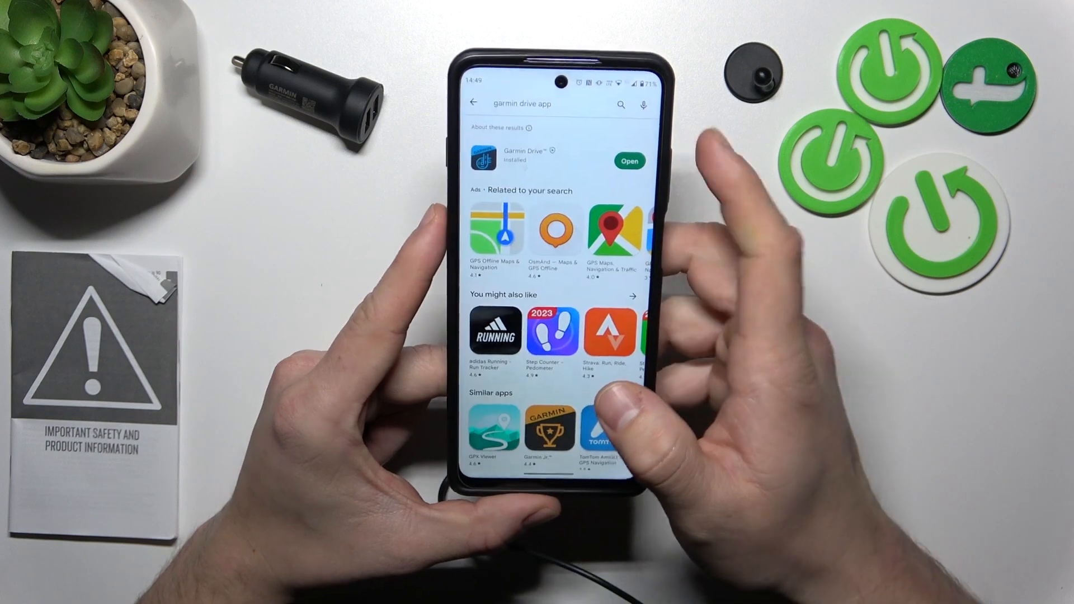
left_click(628, 161)
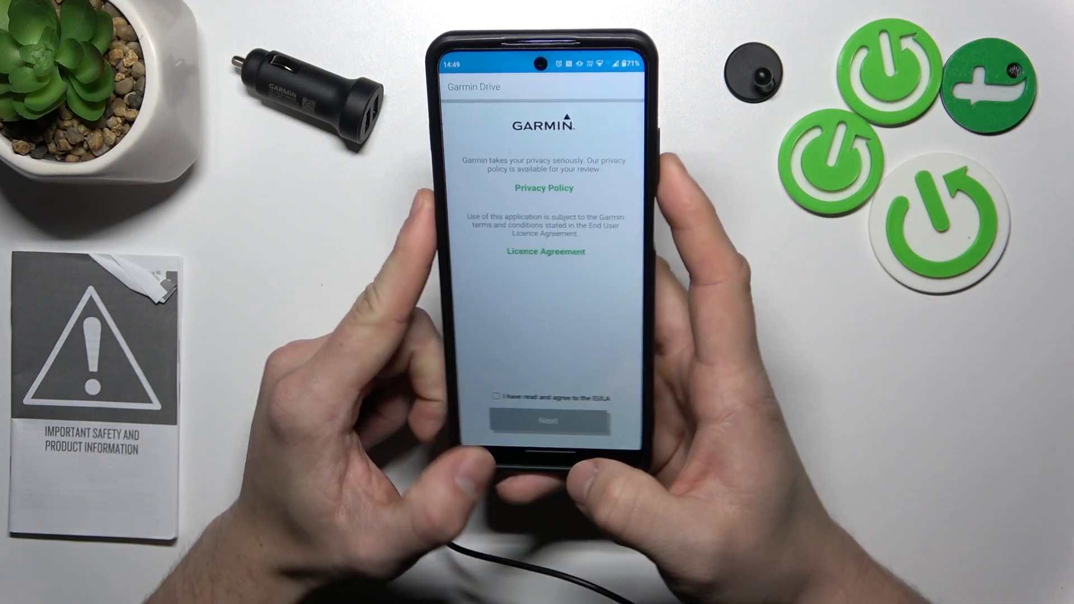
left_click(549, 420)
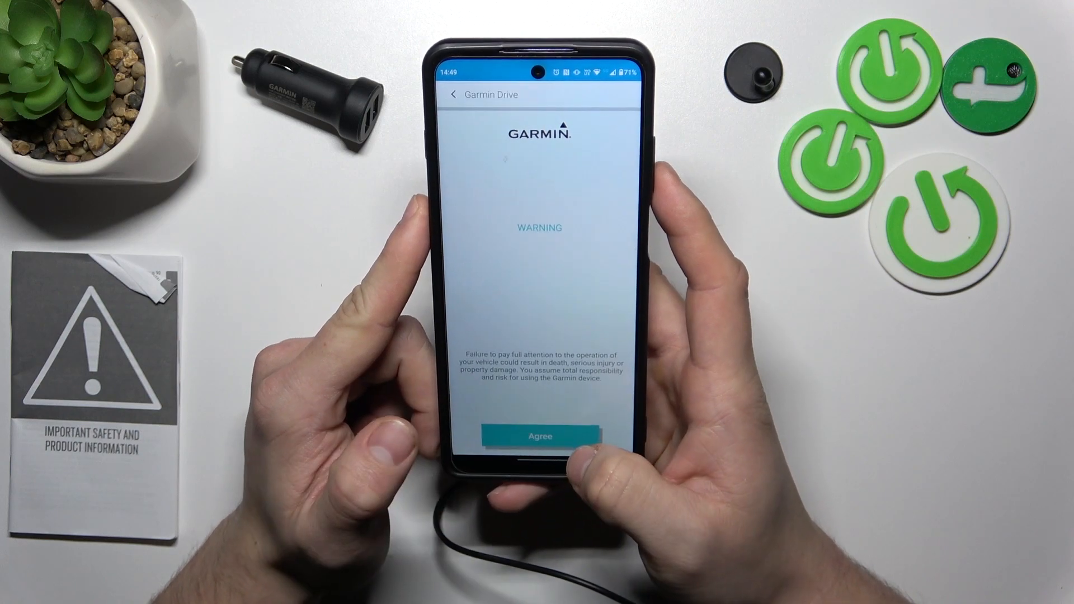
left_click(539, 437)
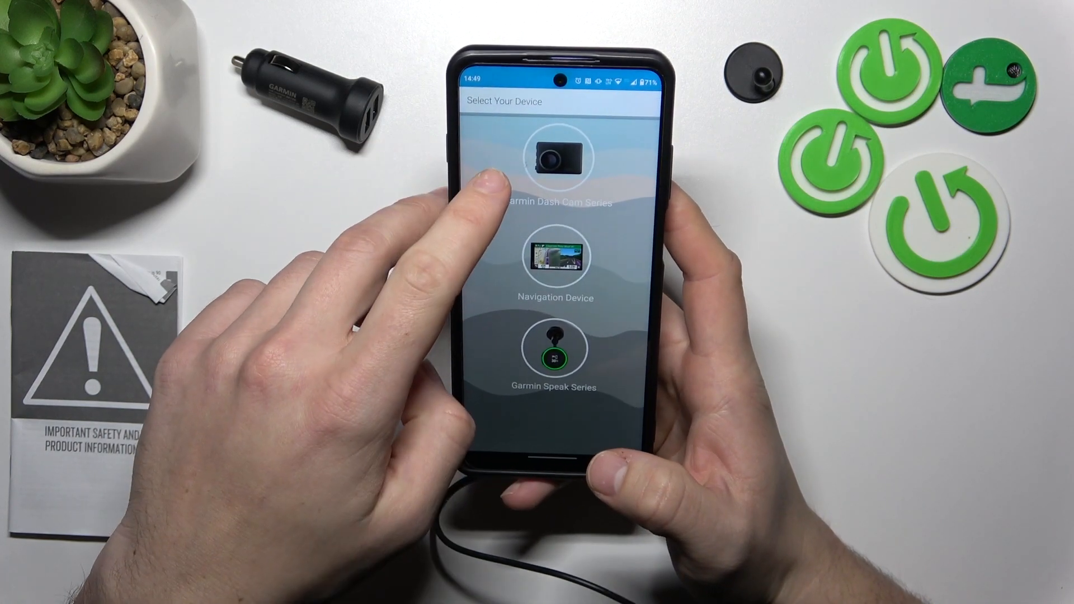
Select Garmin Dash Cam Series and allow nearby device discovery
left_click(556, 161)
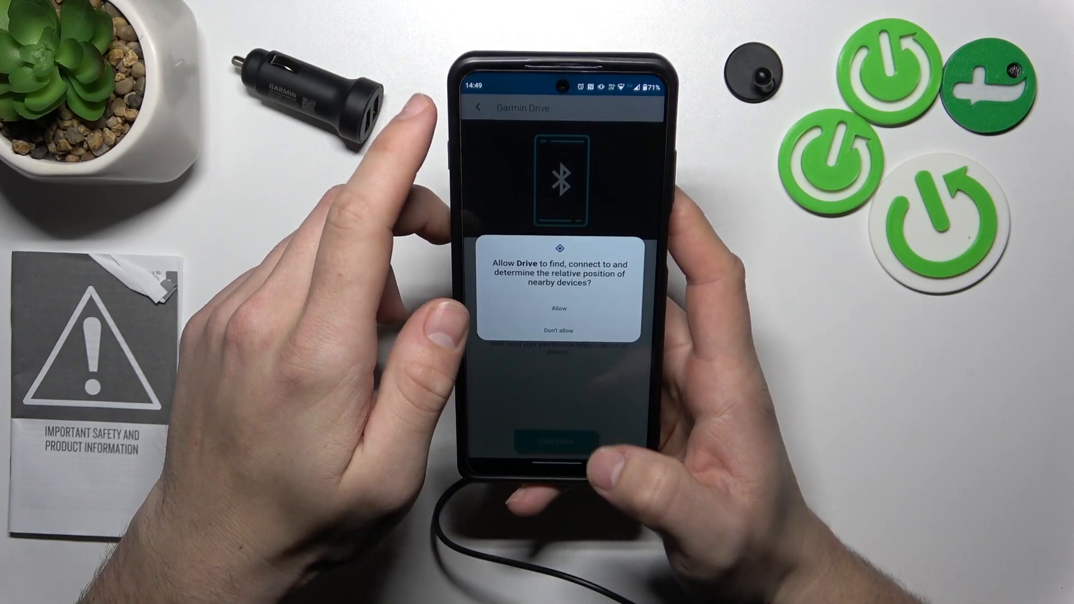
left_click(558, 308)
type("forteston")
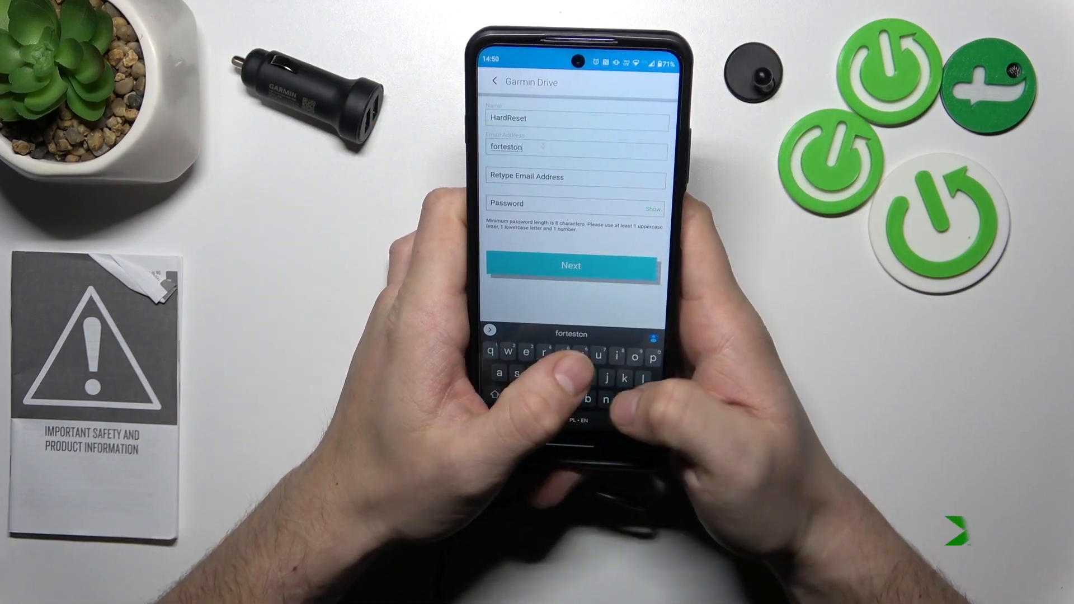
Submit the entered name, email and password, then email the security code
left_click(570, 265)
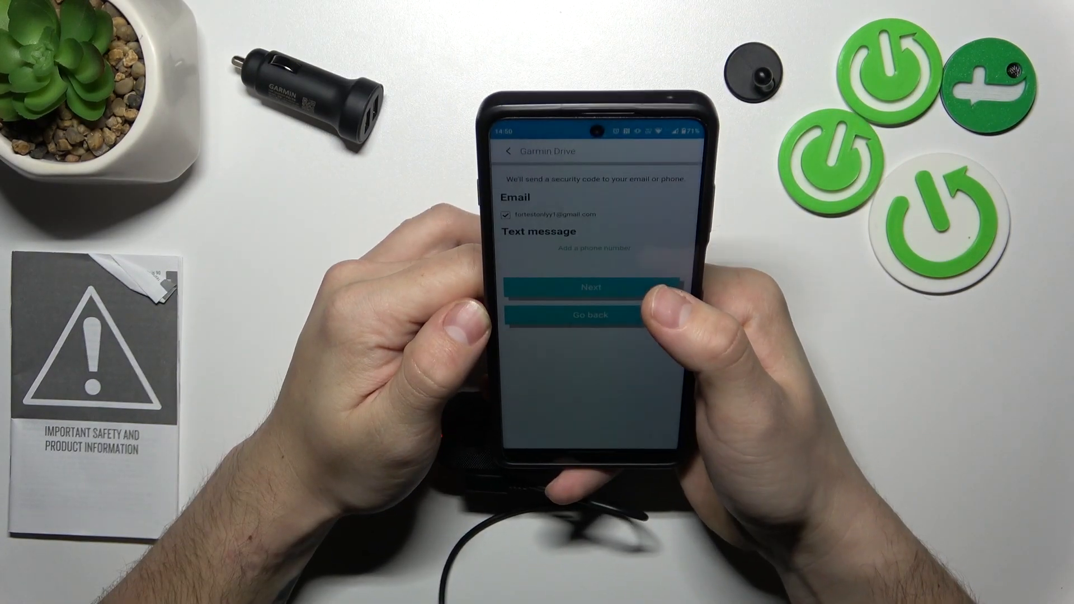
left_click(589, 287)
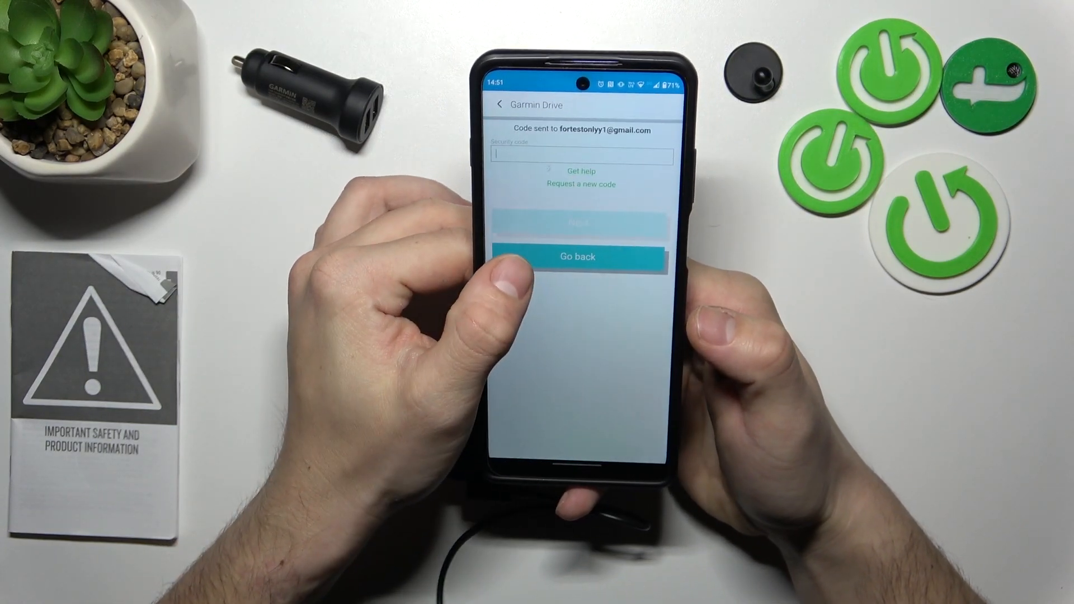